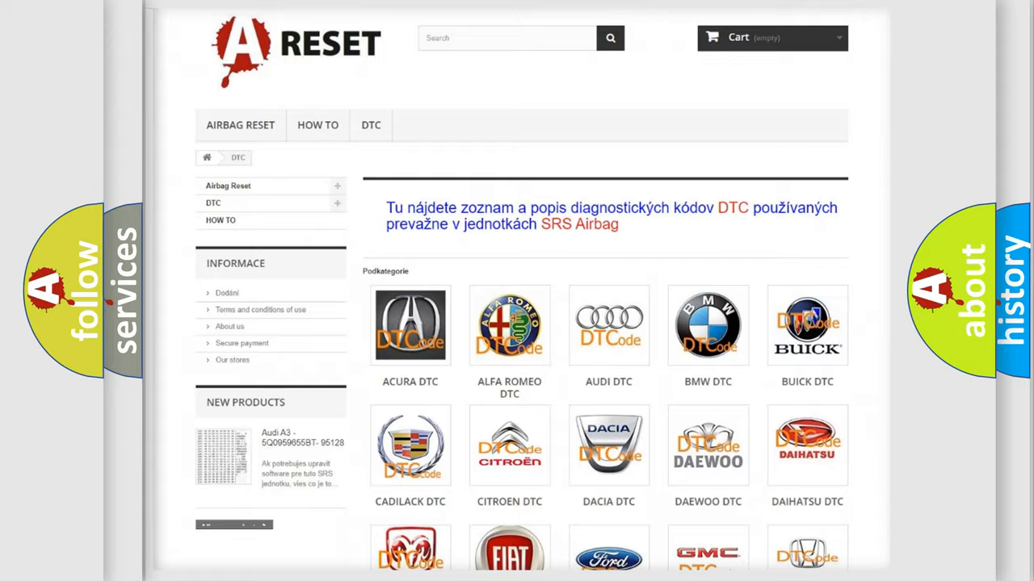
- Open the GMC DTC tile and scroll through its B-series diagnostic code list
{"action": "scroll", "scroll_direction": "down", "scroll_amount": 3}
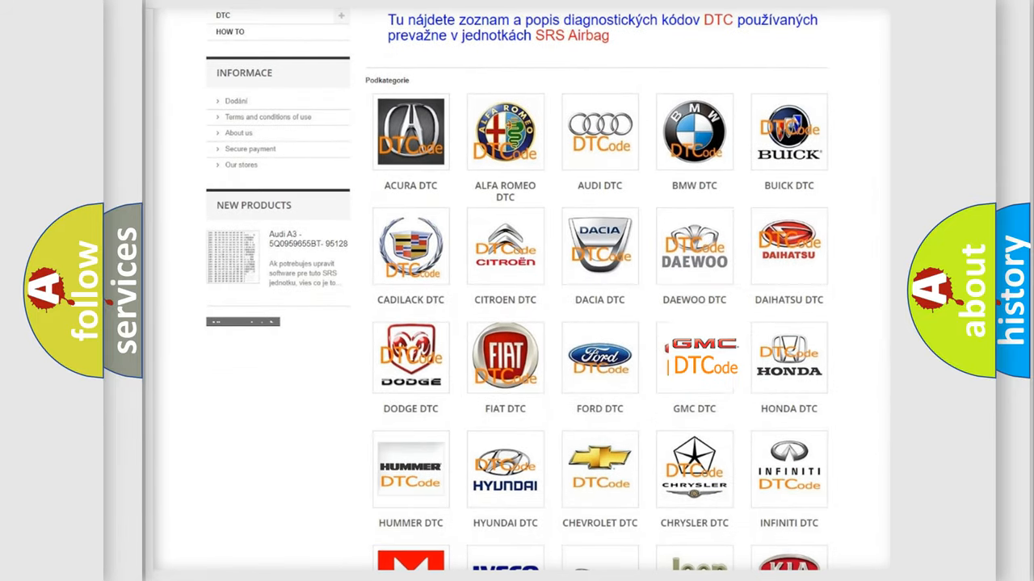
{"action": "left_click", "coordinate": [694, 357]}
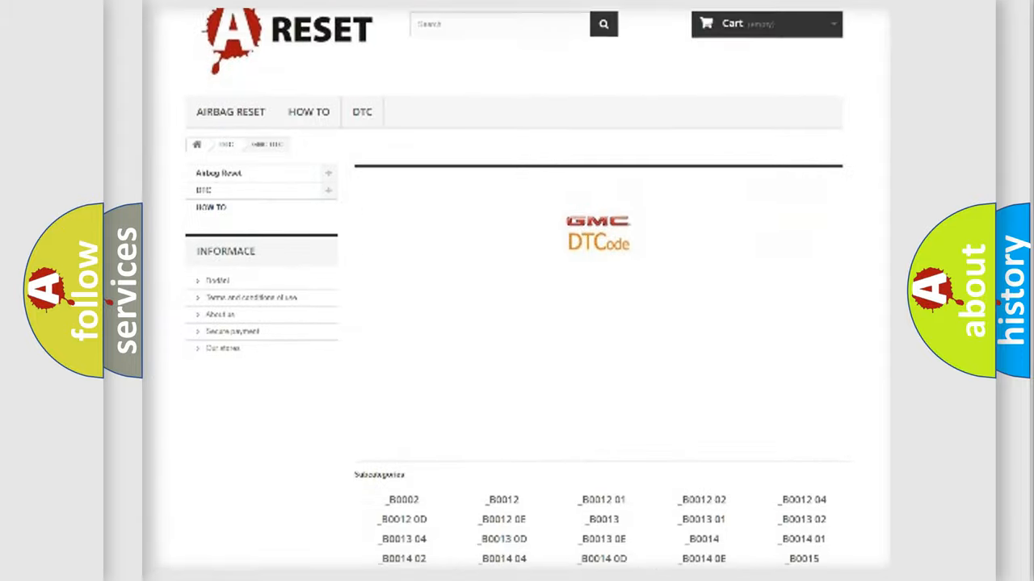
{"action": "scroll", "scroll_direction": "down", "scroll_amount": 3}
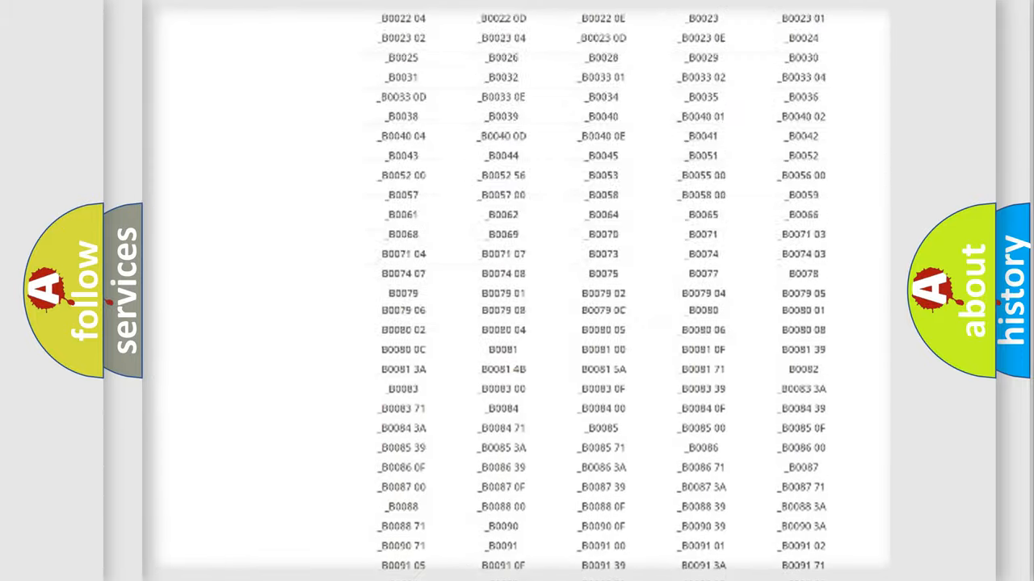
{"action": "scroll", "scroll_direction": "up", "scroll_amount": 3}
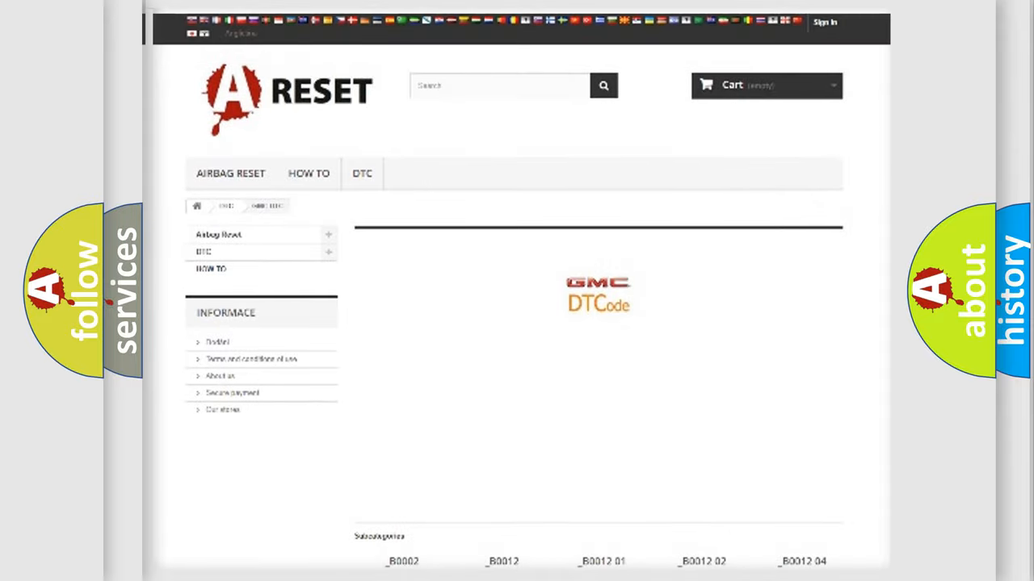